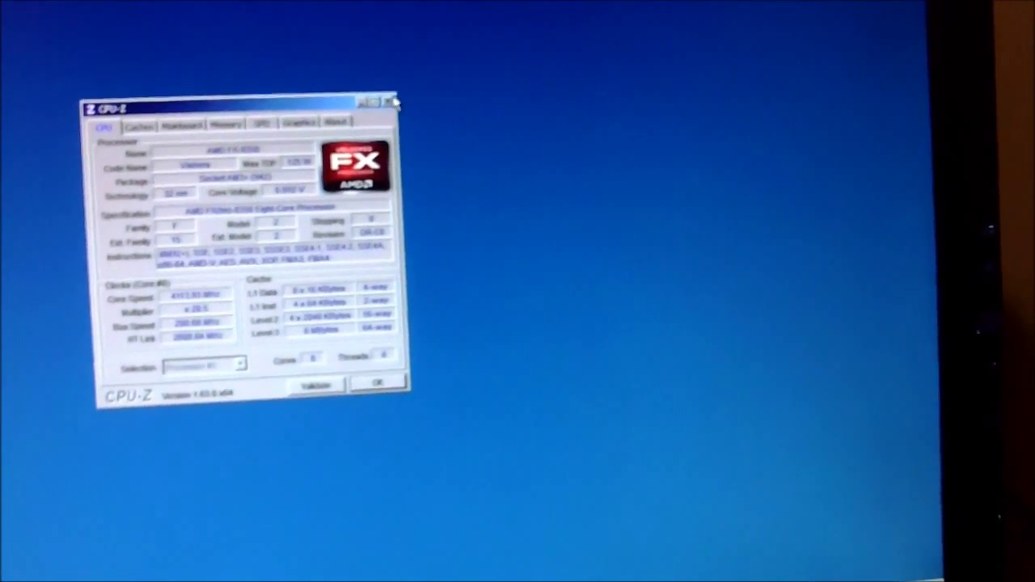
Close the CPU-Z window displaying the AMD FX eight-core processor details.
click(396, 100)
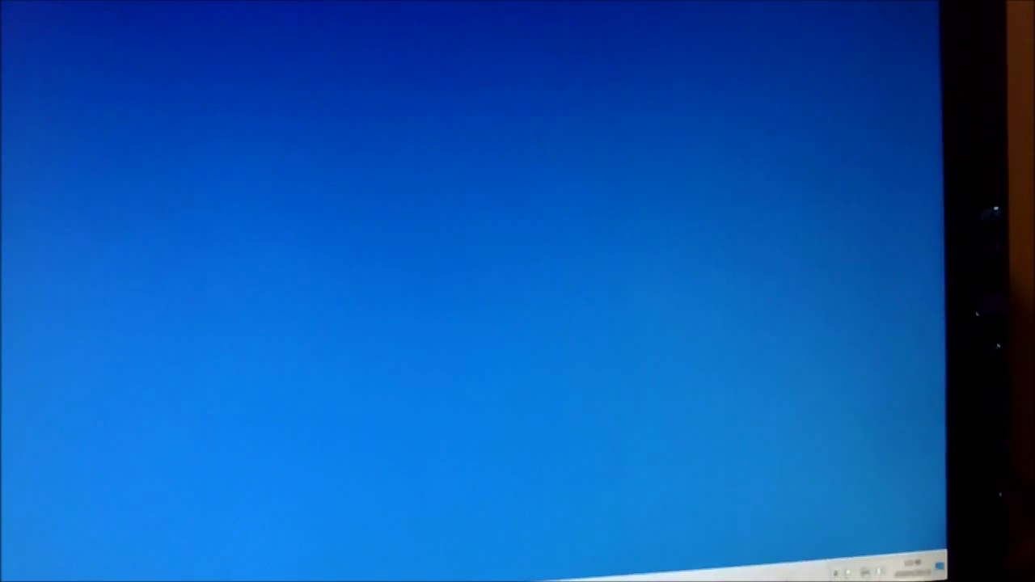